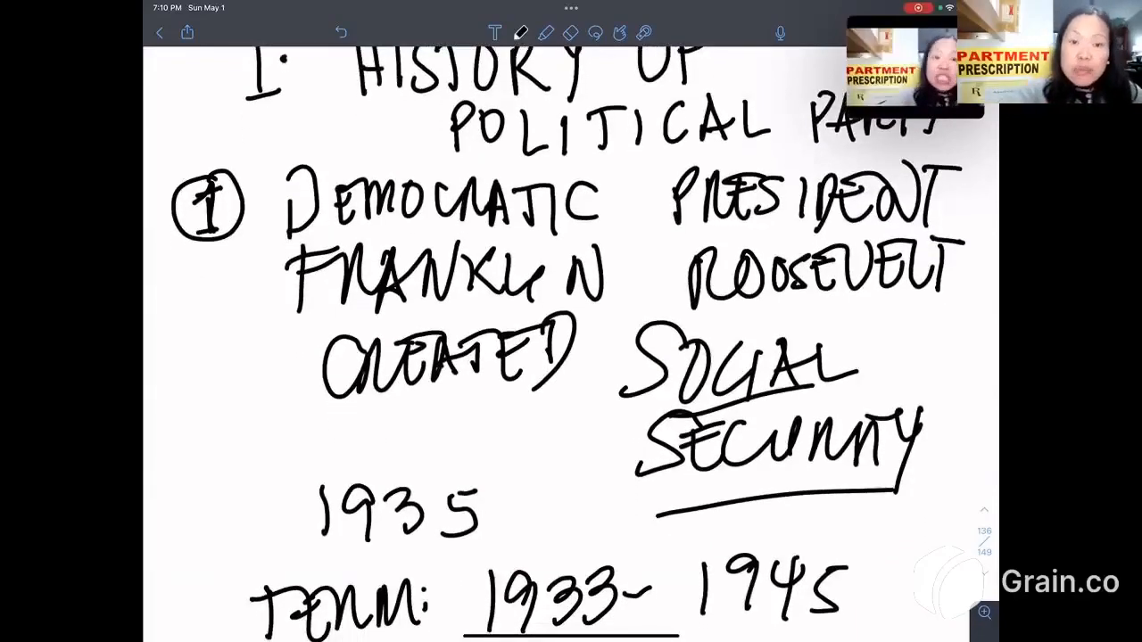
Scroll past the Roosevelt and Johnson entries and underline Social Security and Medicare in orange
scroll(down, 3)
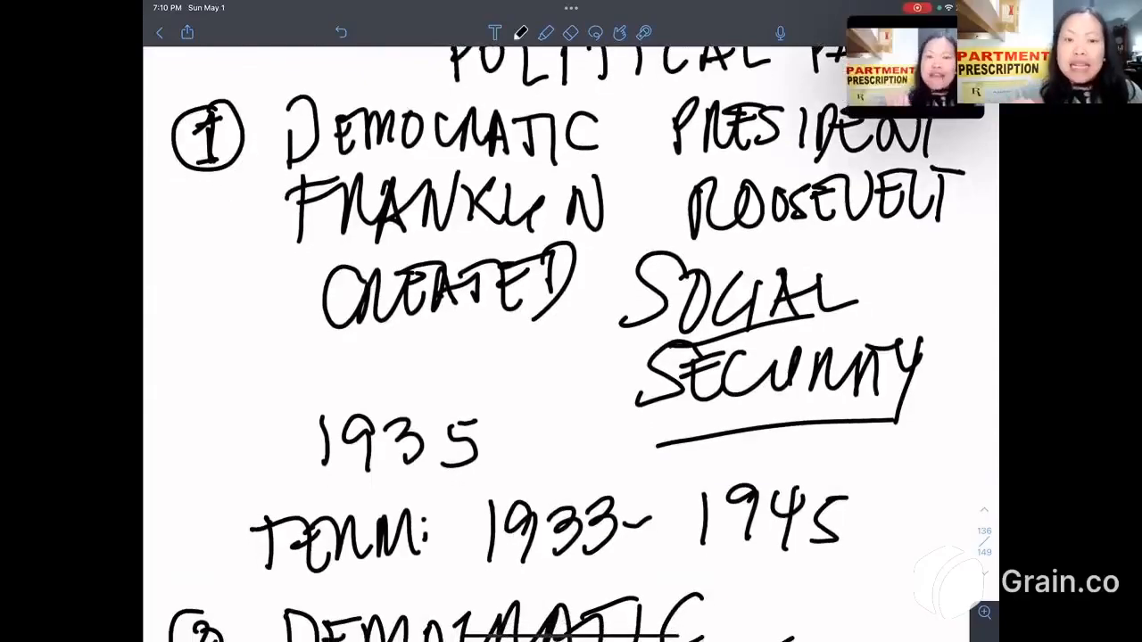
scroll(down, 3)
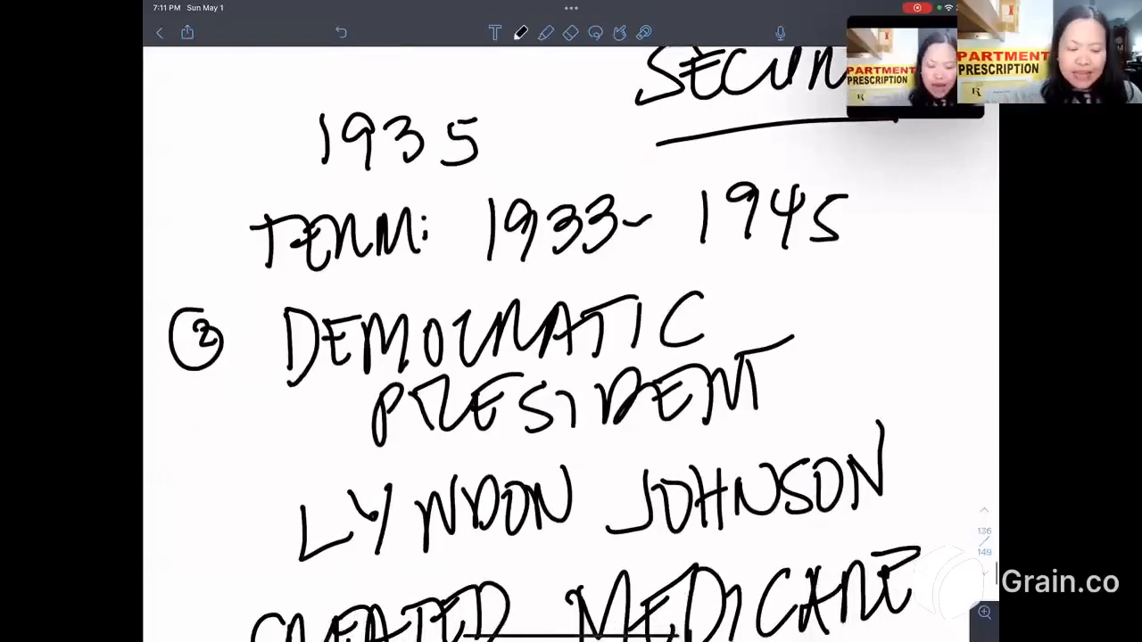
scroll(down, 3)
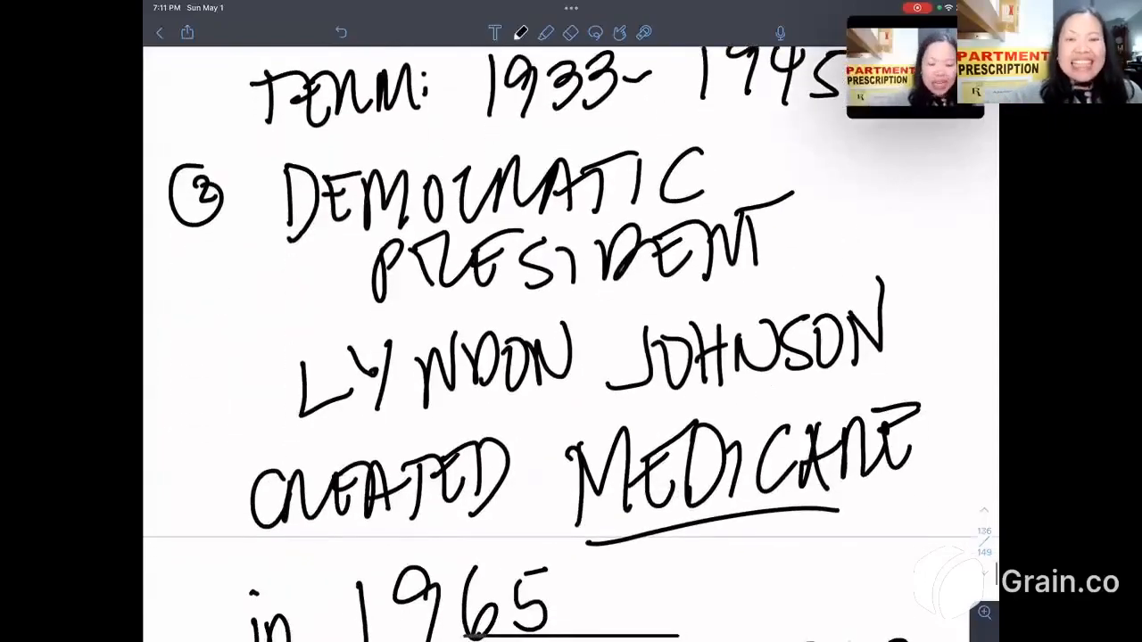
scroll(down, 3)
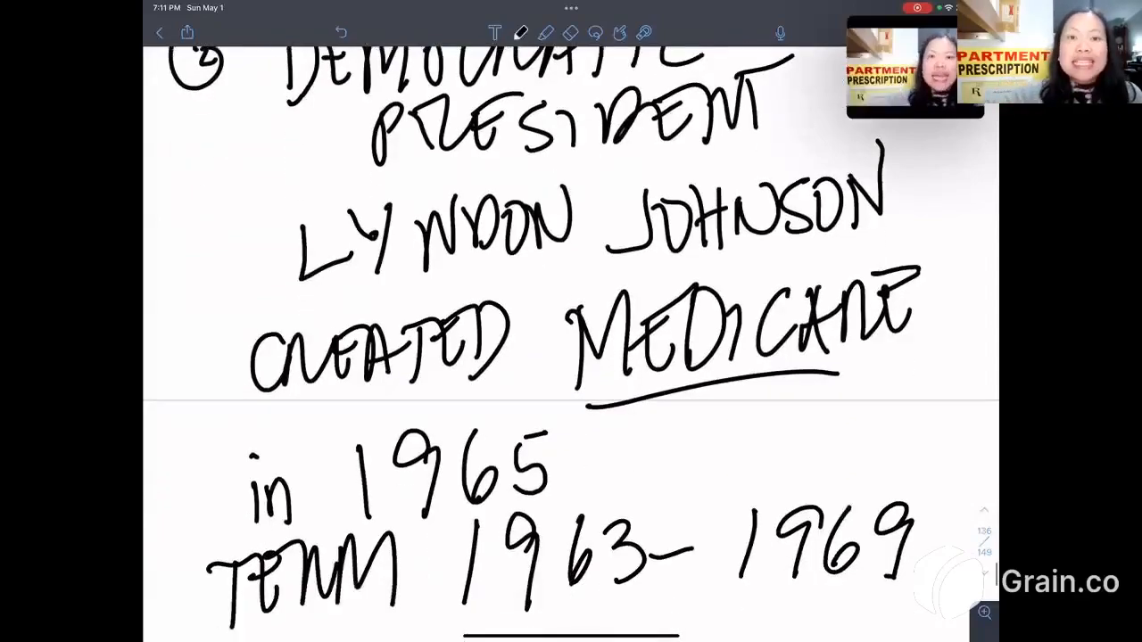
scroll(down, 3)
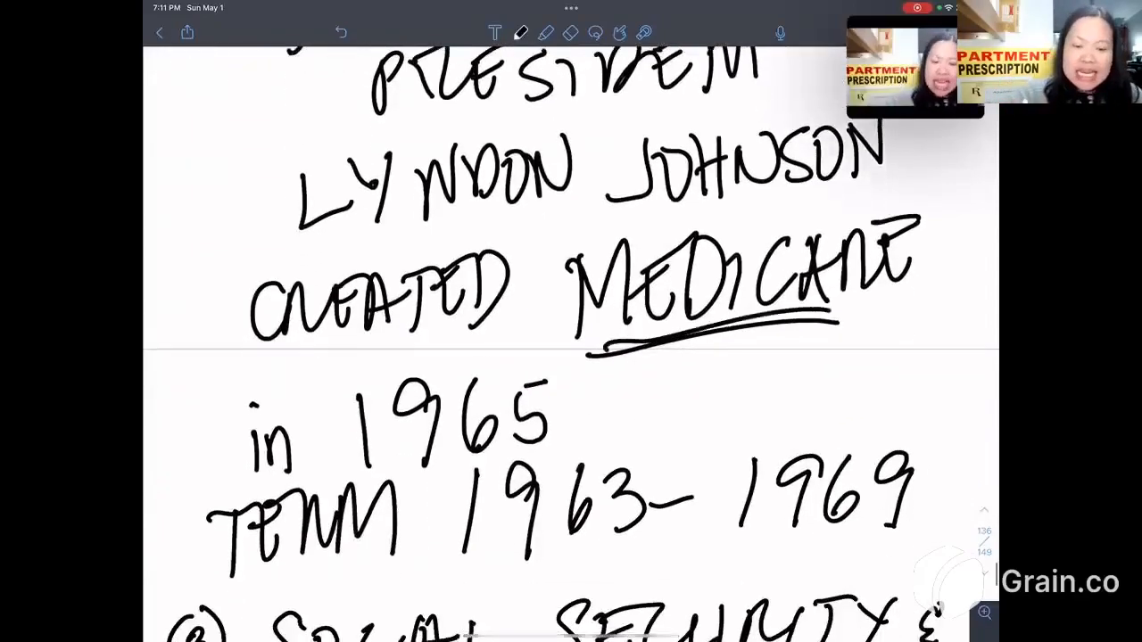
drag(389, 460, 425, 455)
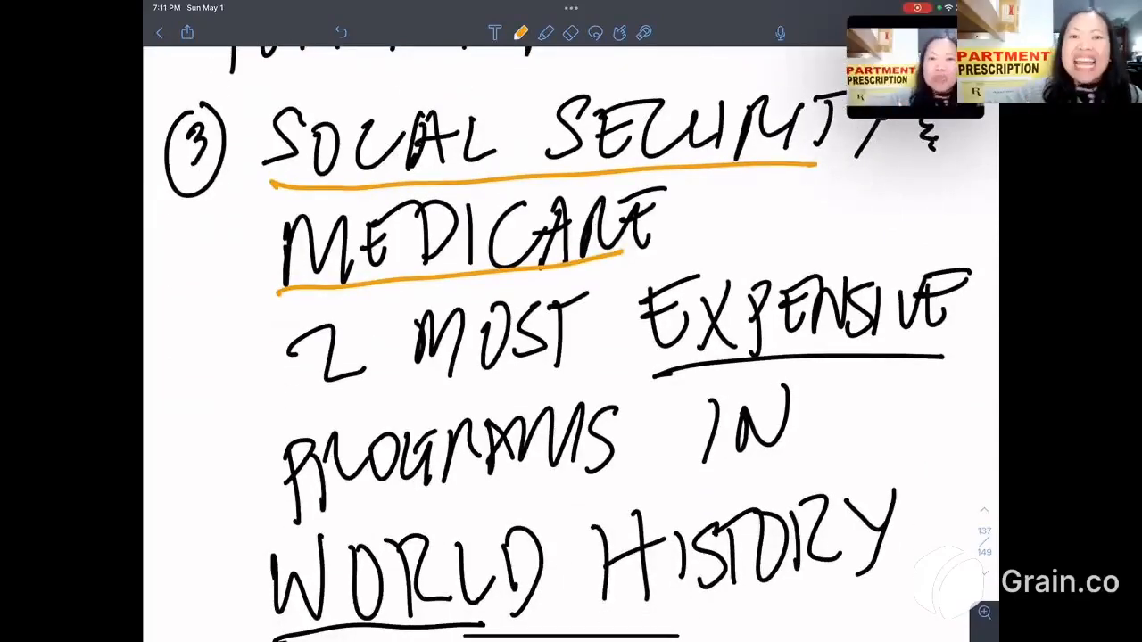
Scroll to the Eisenhower notes, underline CREDITOR in orange, and continue down to the Nixon notes
scroll(down, 3)
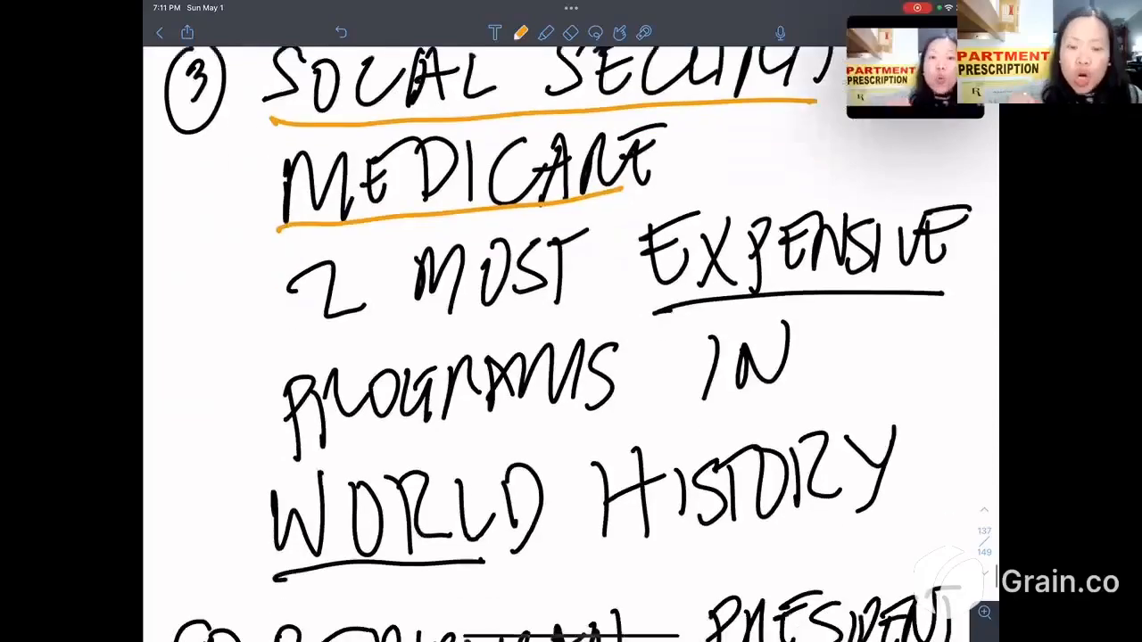
scroll(down, 3)
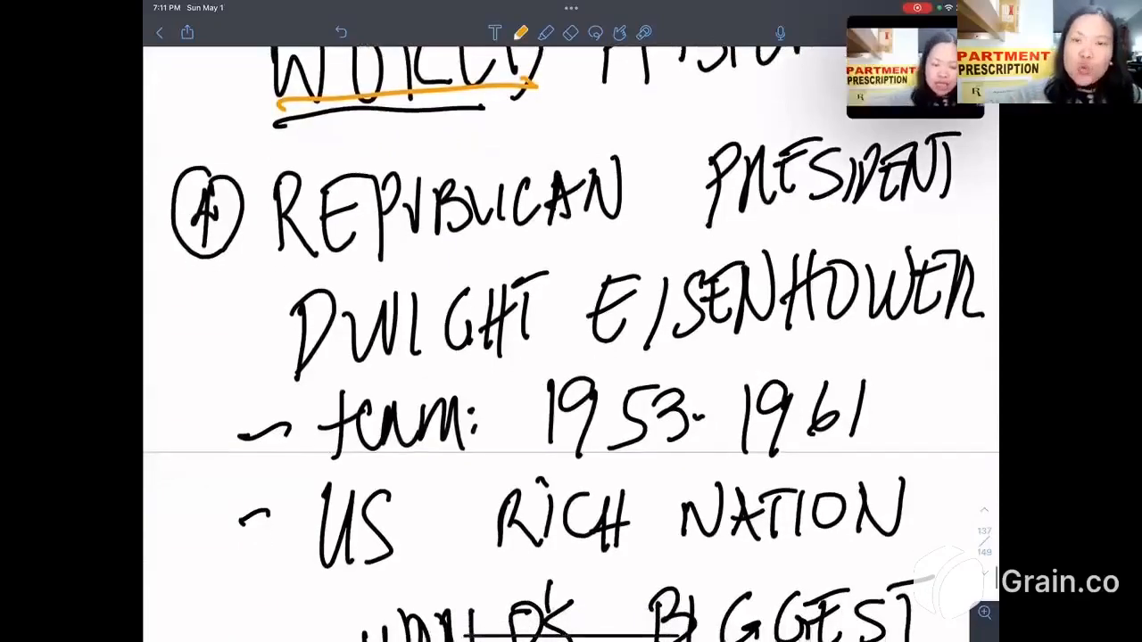
scroll(down, 3)
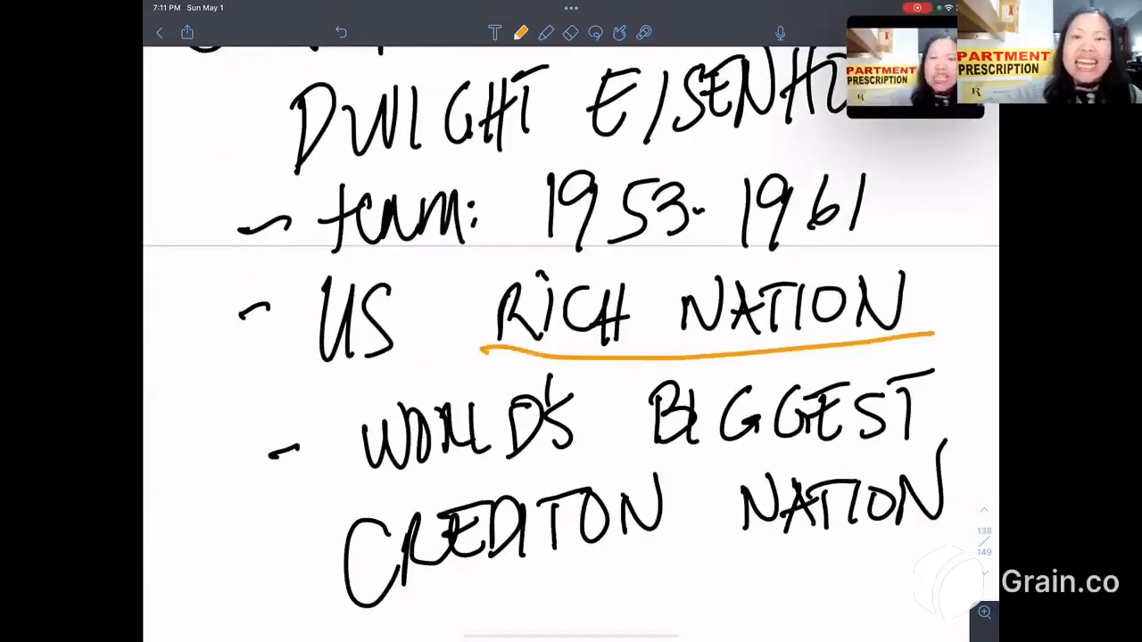
scroll(down, 3)
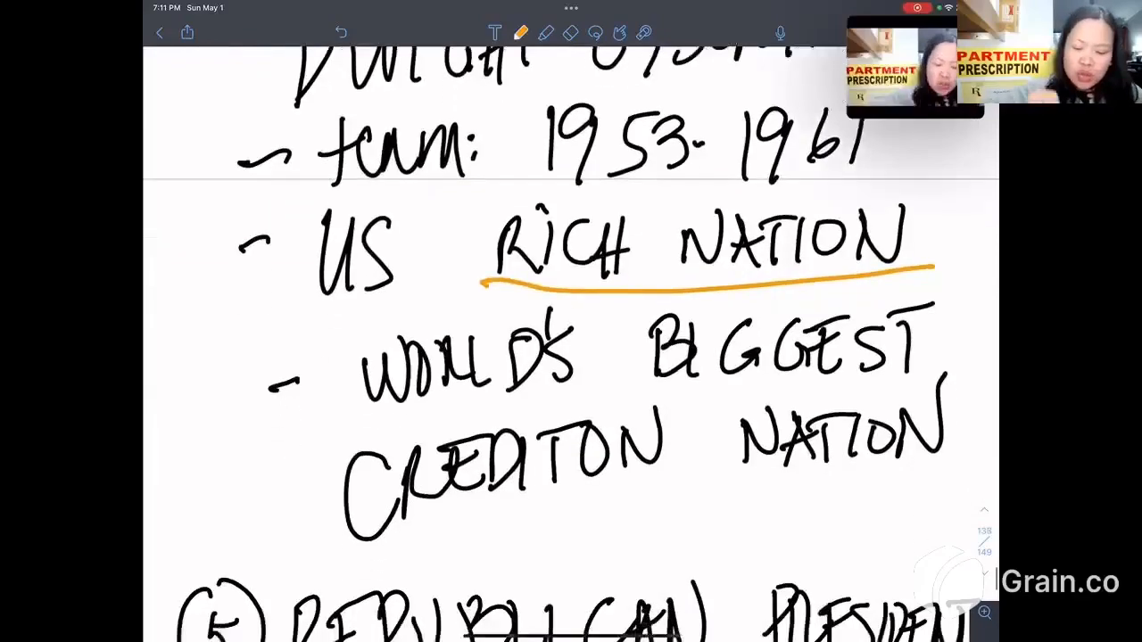
drag(375, 521, 682, 481)
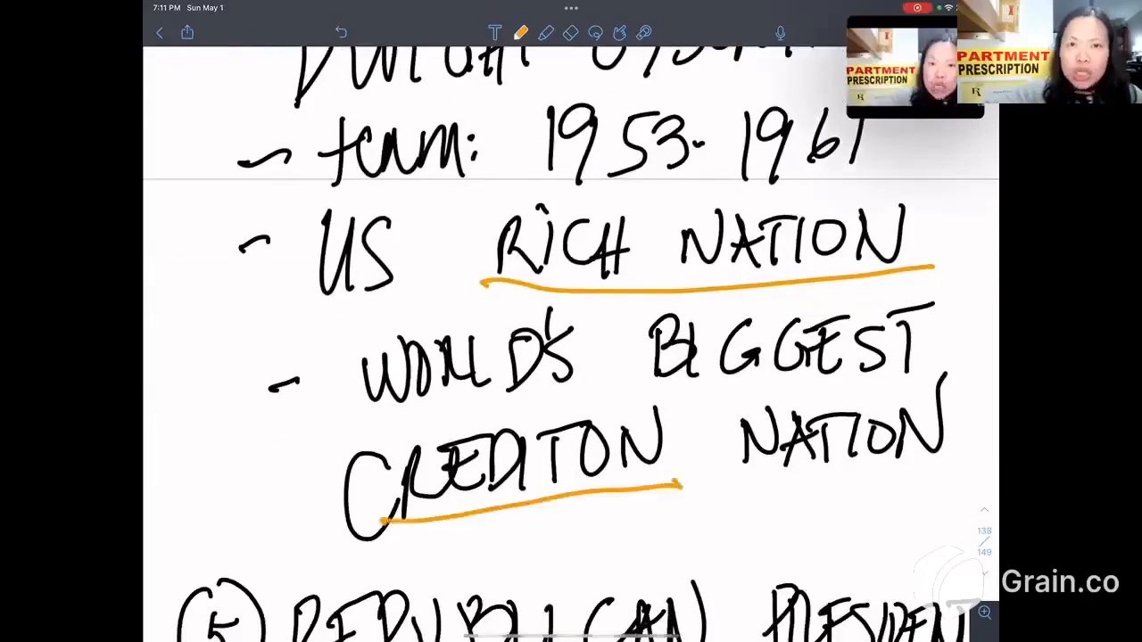
scroll(down, 3)
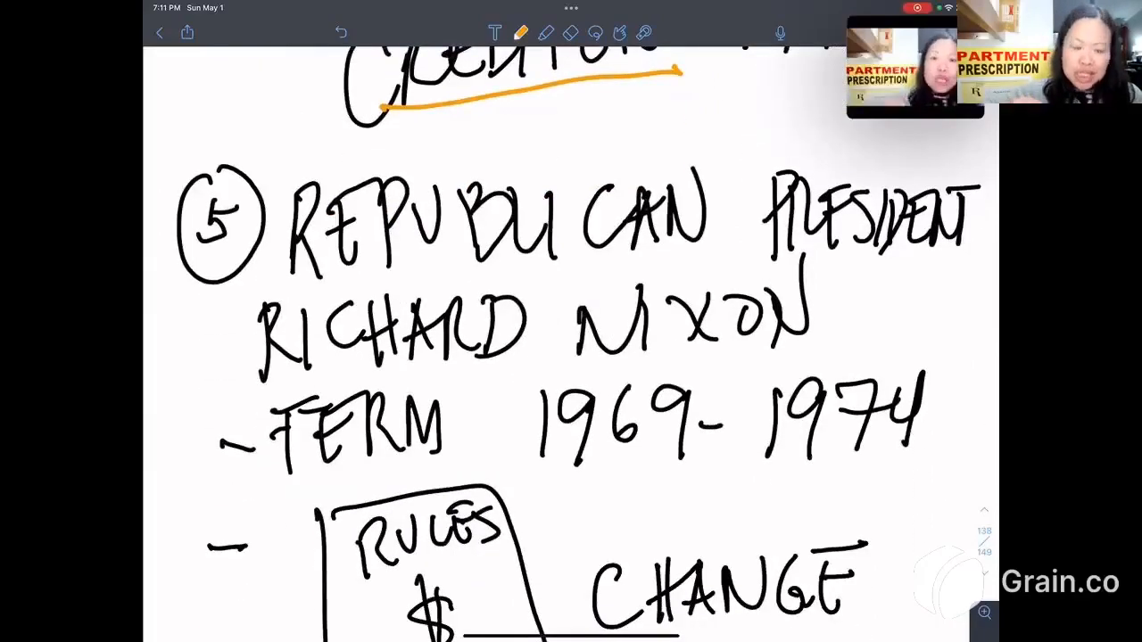
scroll(down, 3)
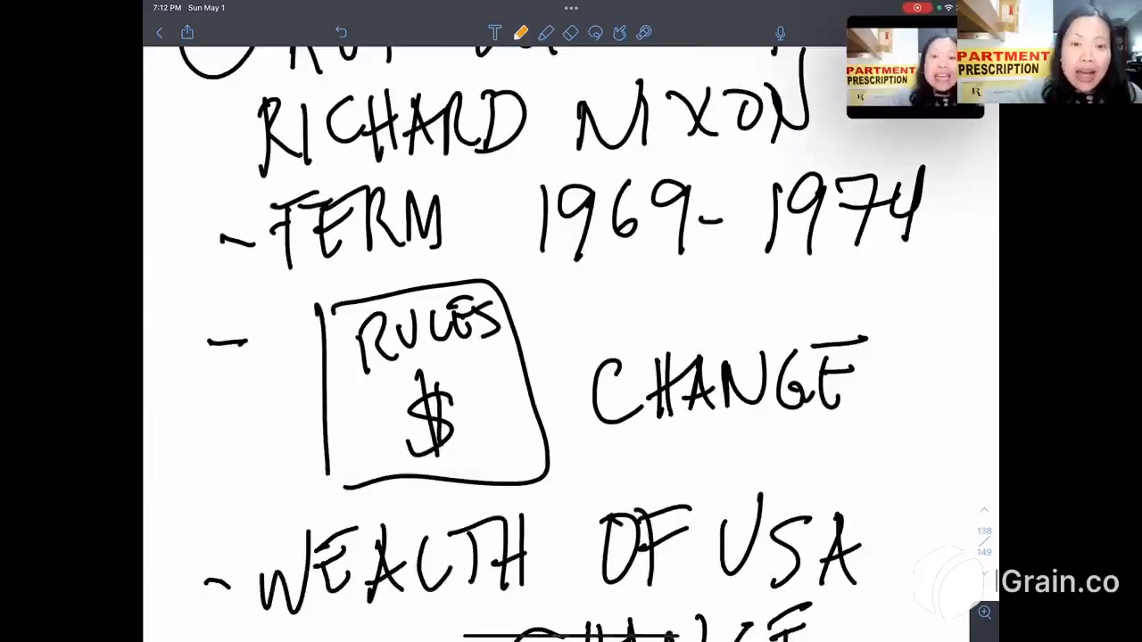
scroll(down, 3)
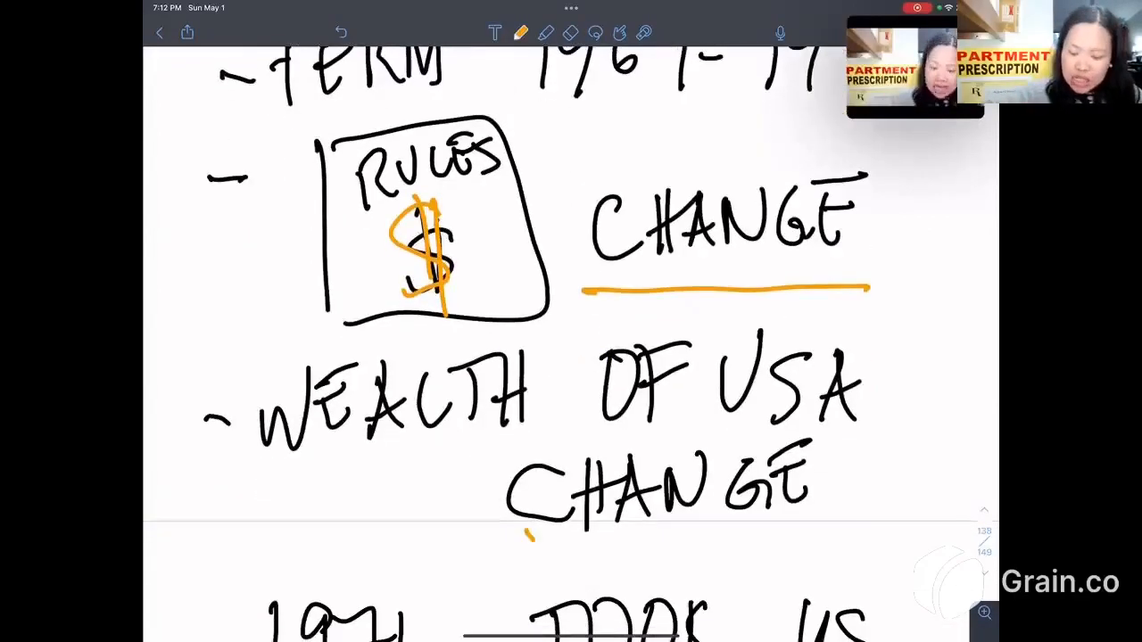
Scroll down through the Change, Gold Standard, currency loops, Printed and formula notes
scroll(down, 3)
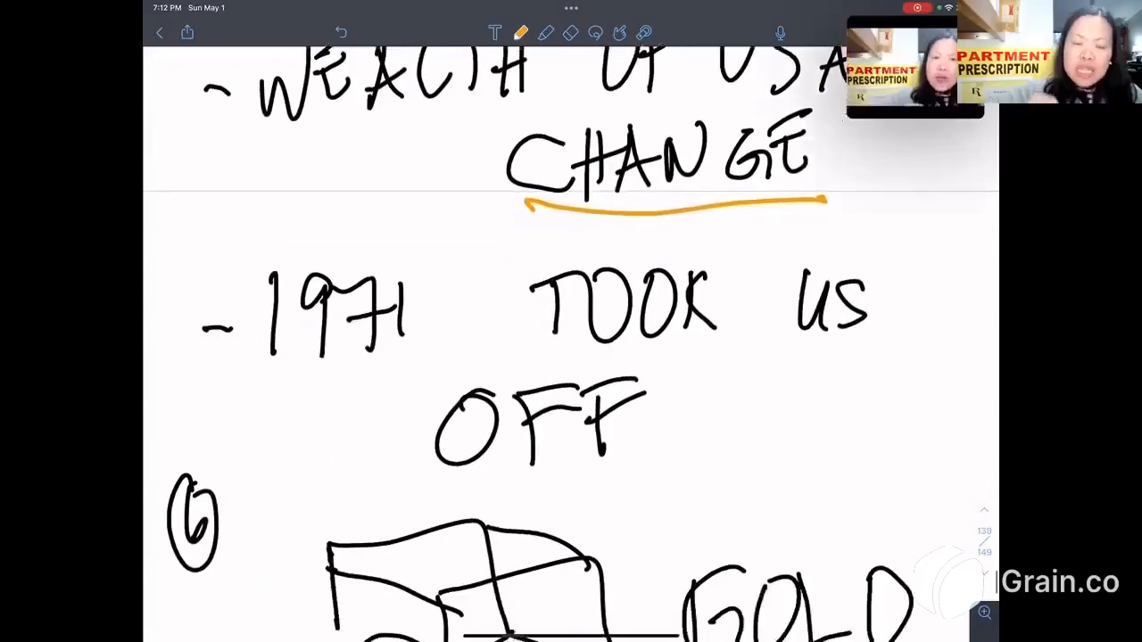
scroll(down, 3)
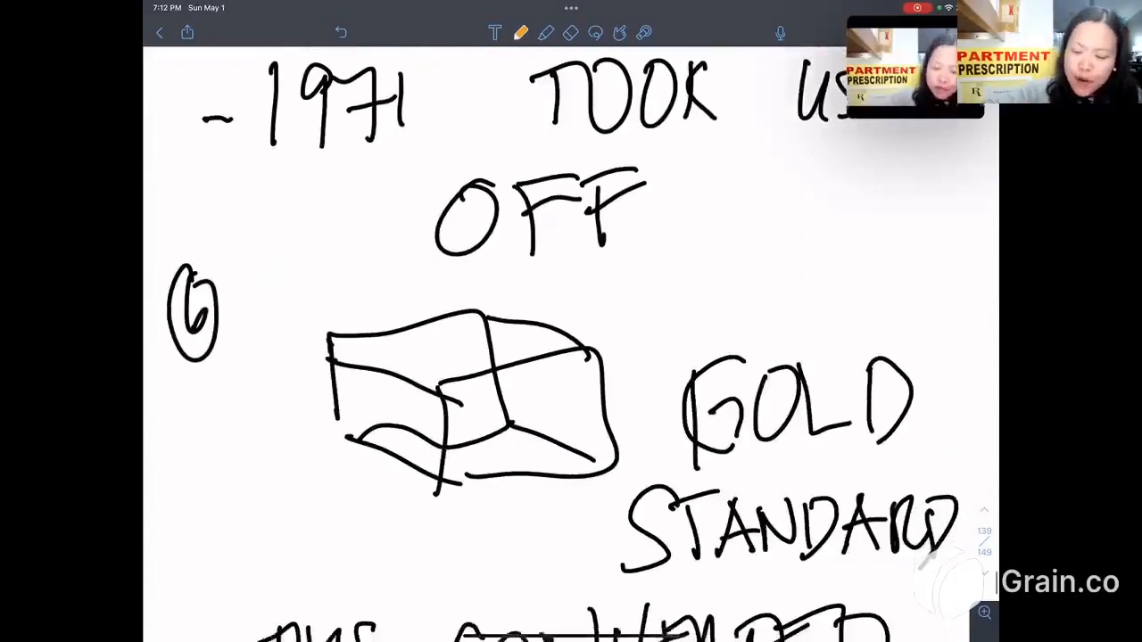
scroll(down, 3)
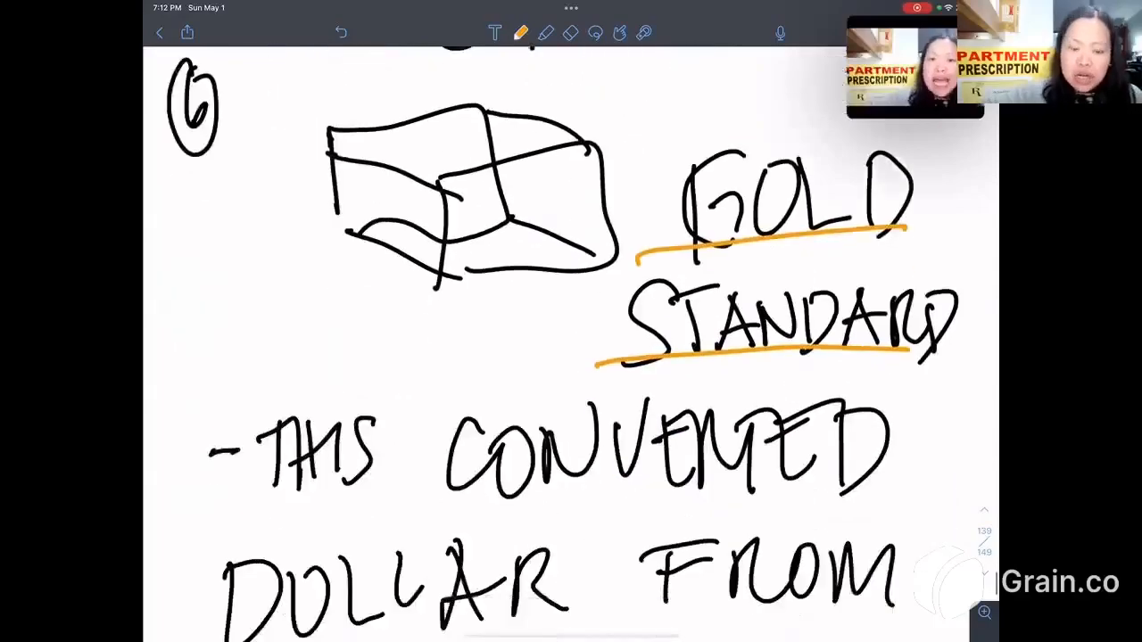
scroll(down, 3)
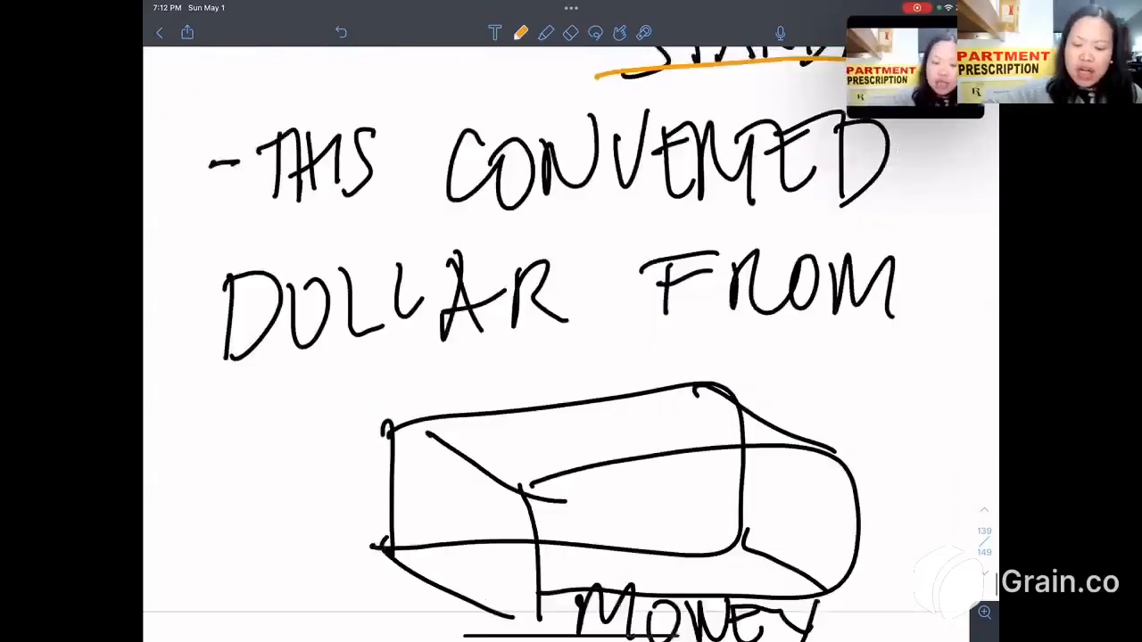
scroll(down, 3)
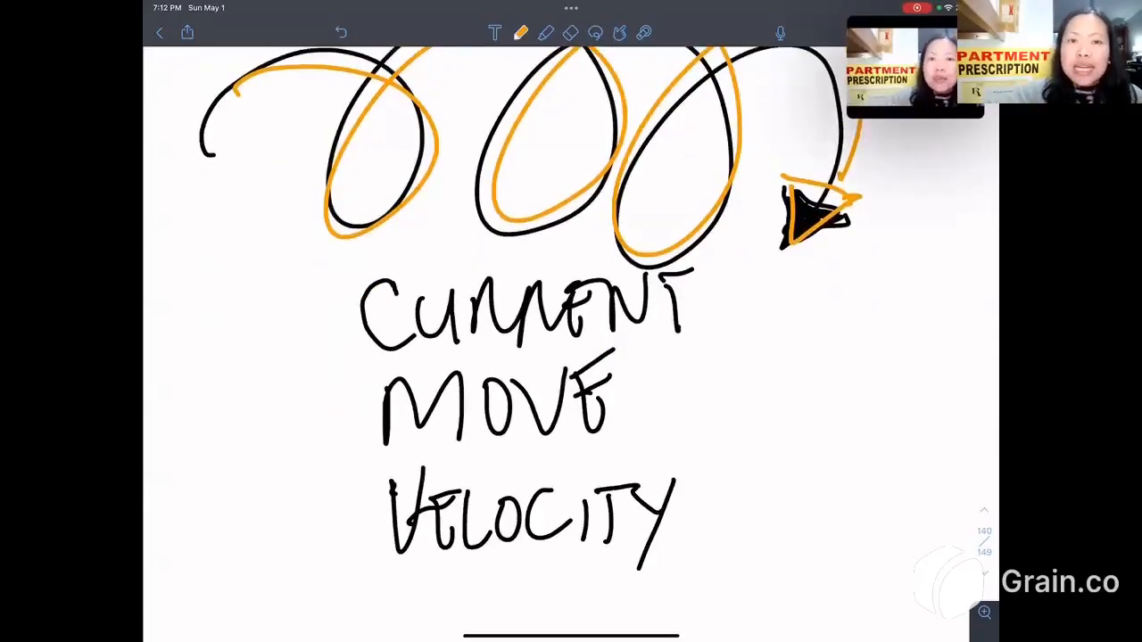
scroll(down, 3)
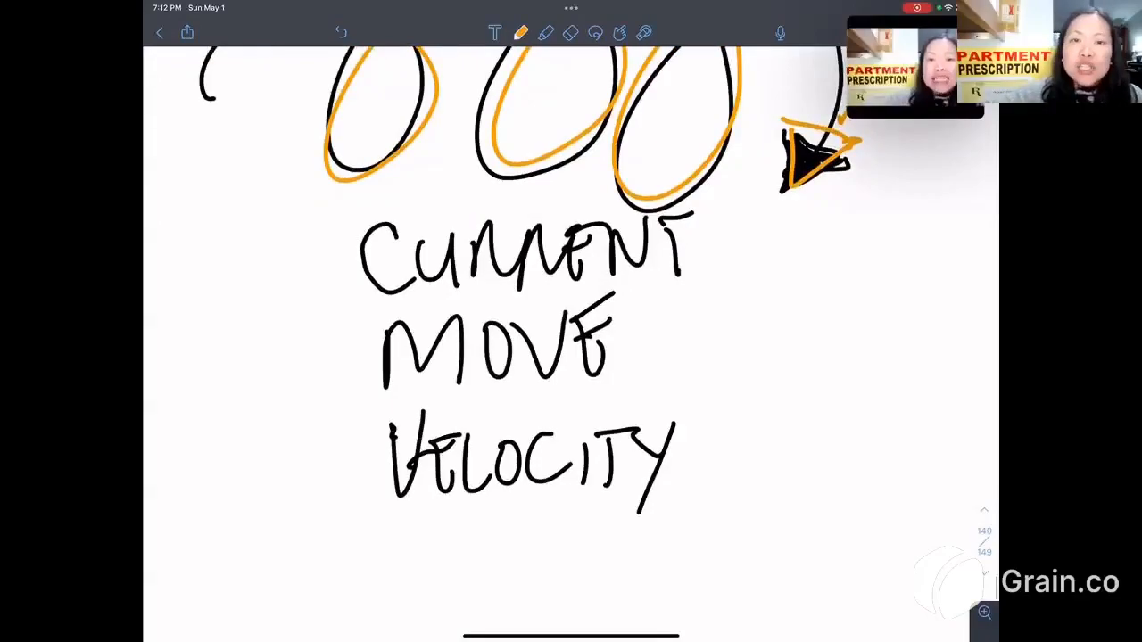
scroll(down, 3)
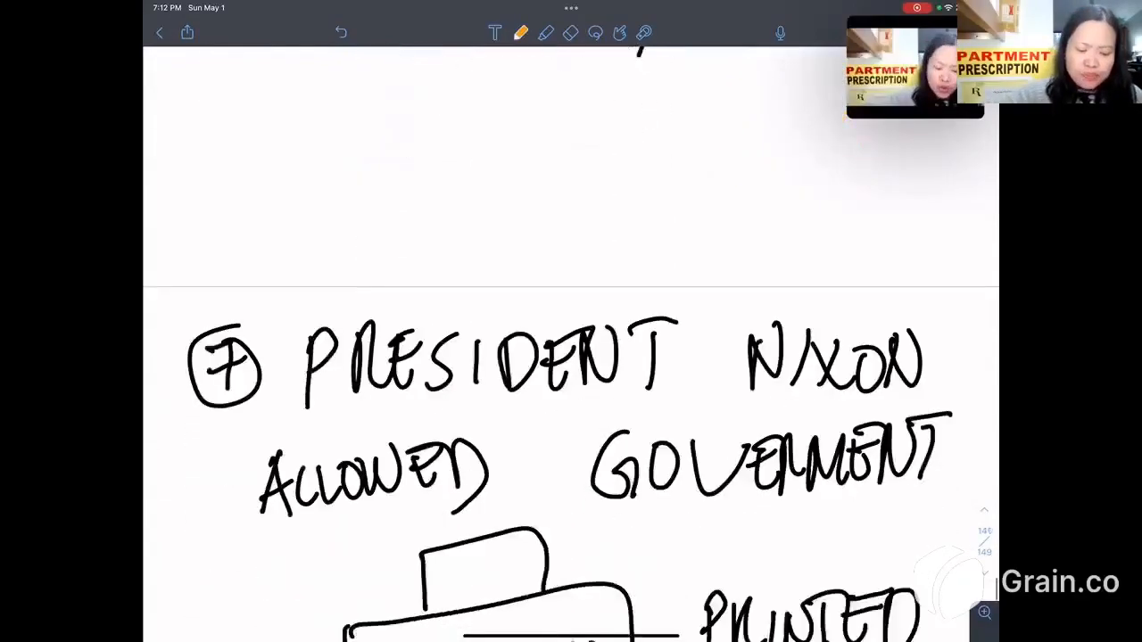
scroll(down, 3)
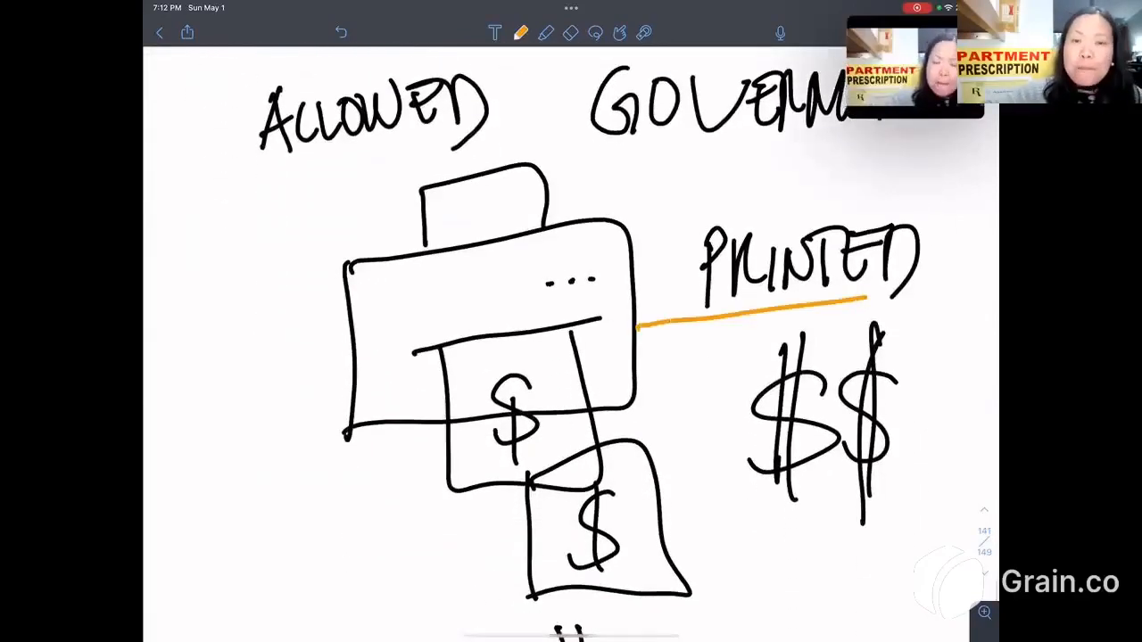
scroll(down, 3)
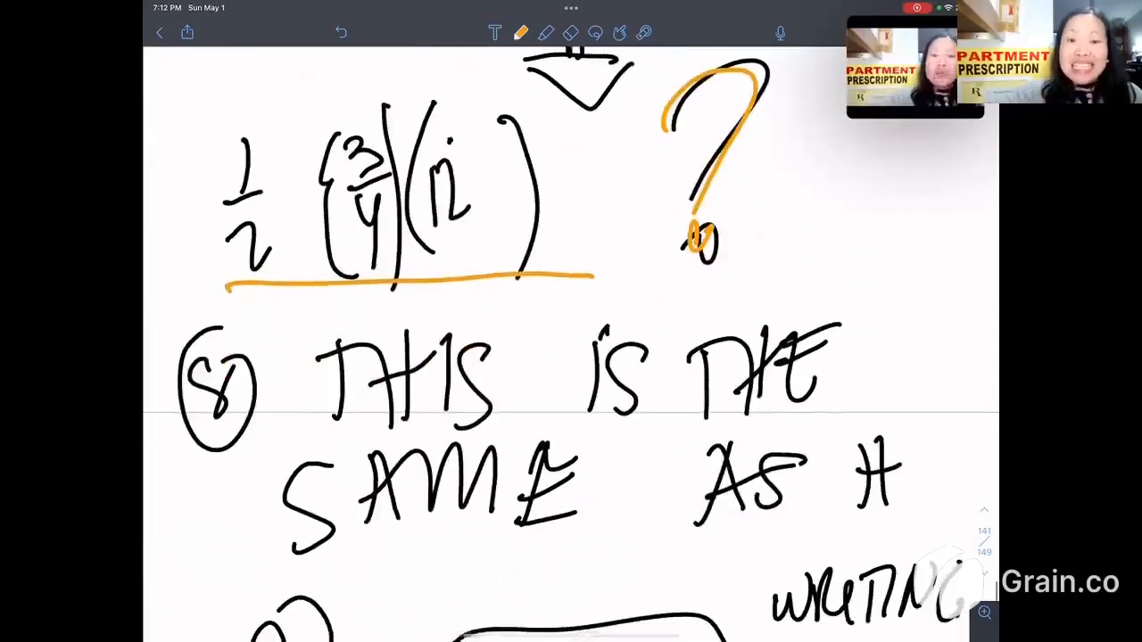
Scroll through the checks, jail and growing-gap notes down to the Rules box
scroll(down, 3)
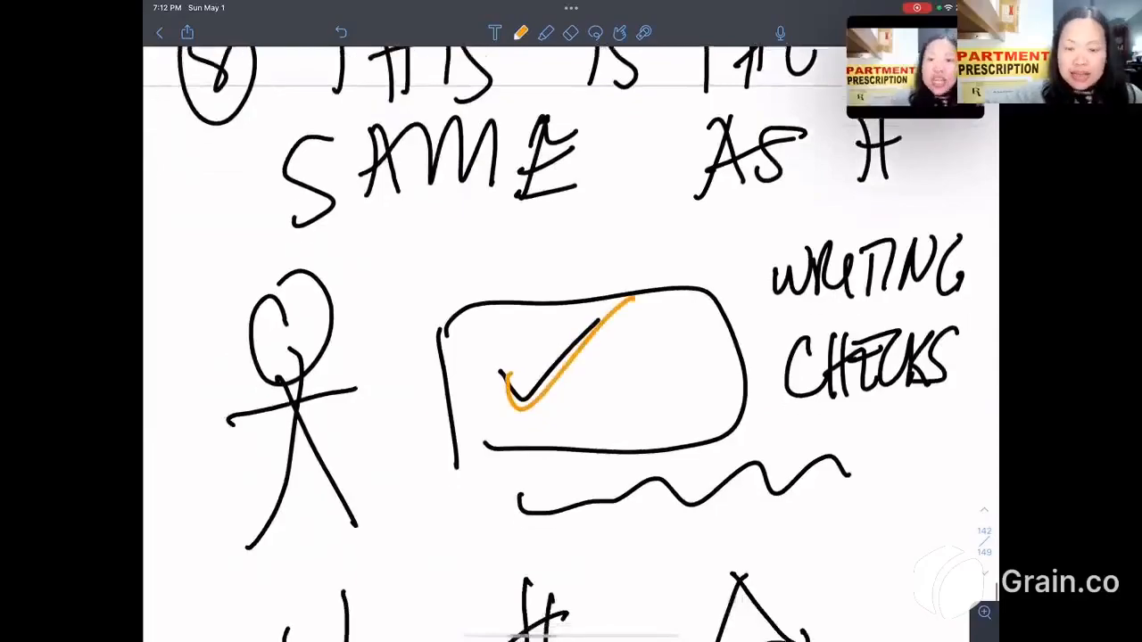
scroll(down, 3)
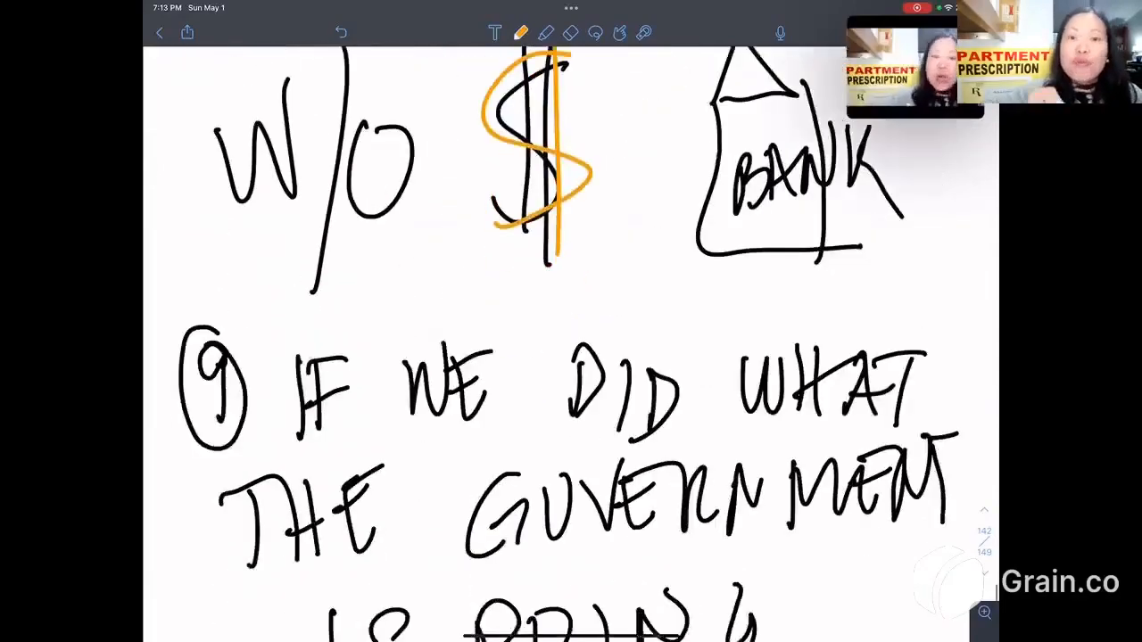
scroll(down, 3)
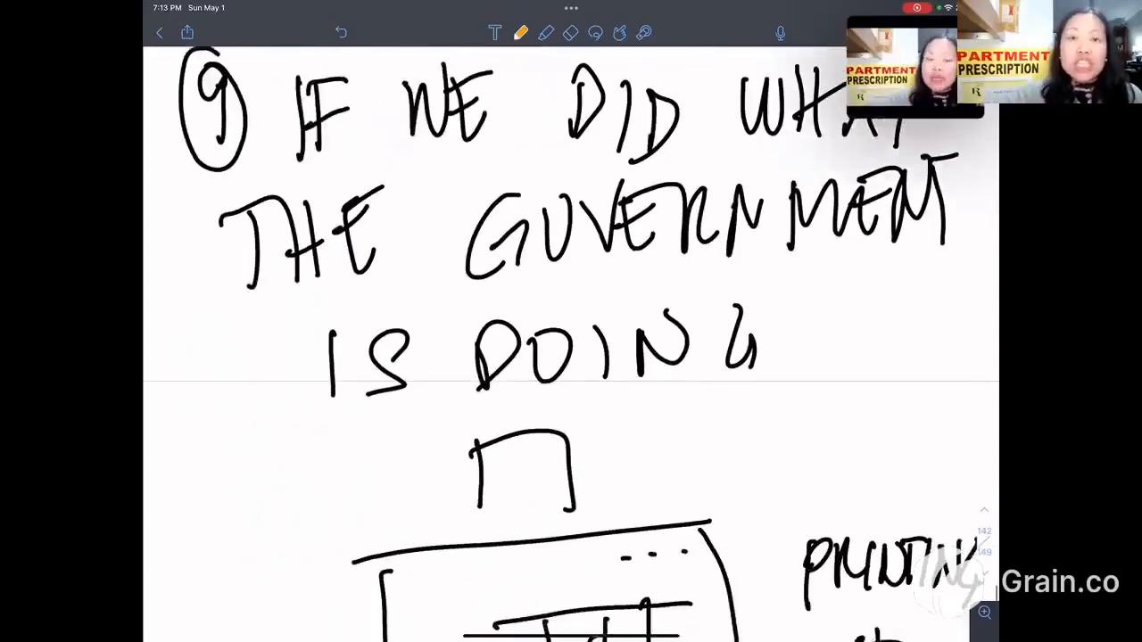
scroll(down, 3)
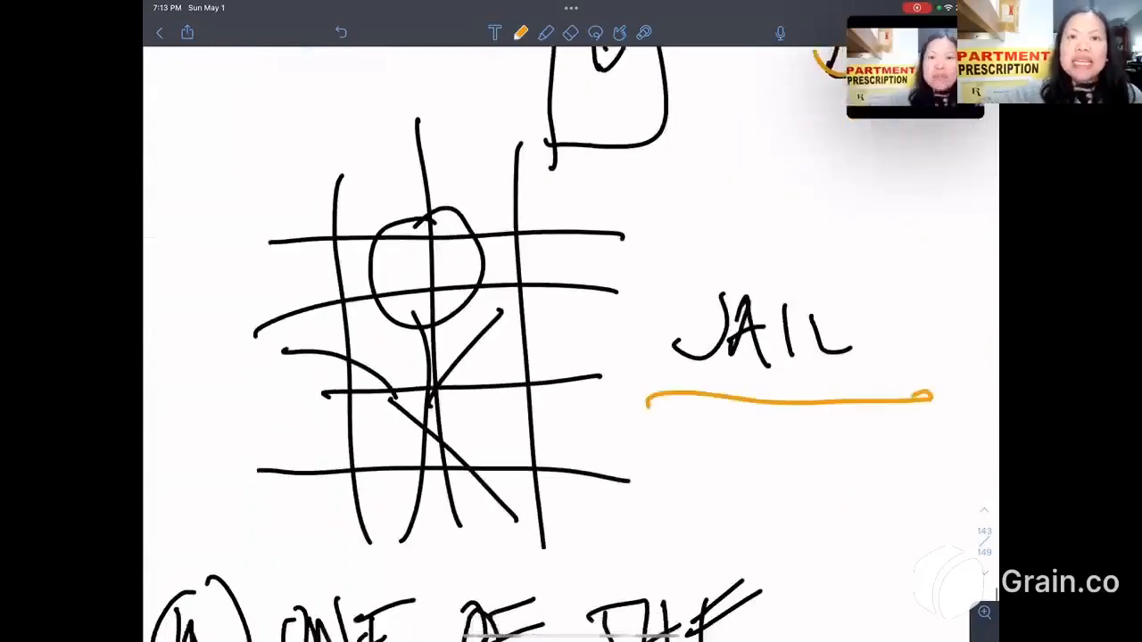
scroll(down, 3)
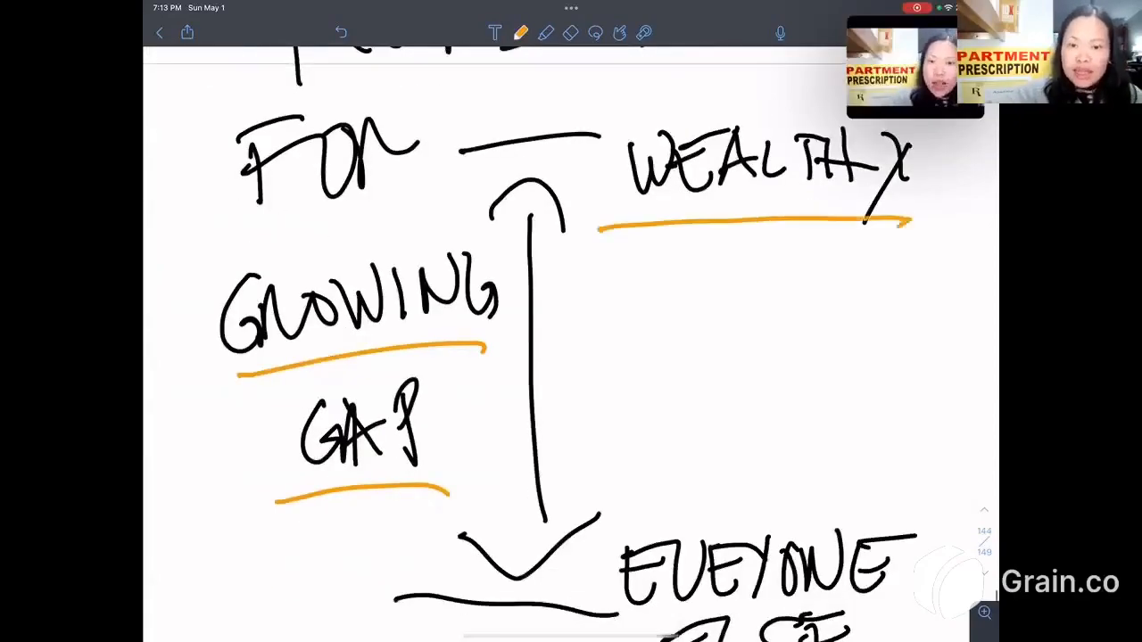
scroll(down, 3)
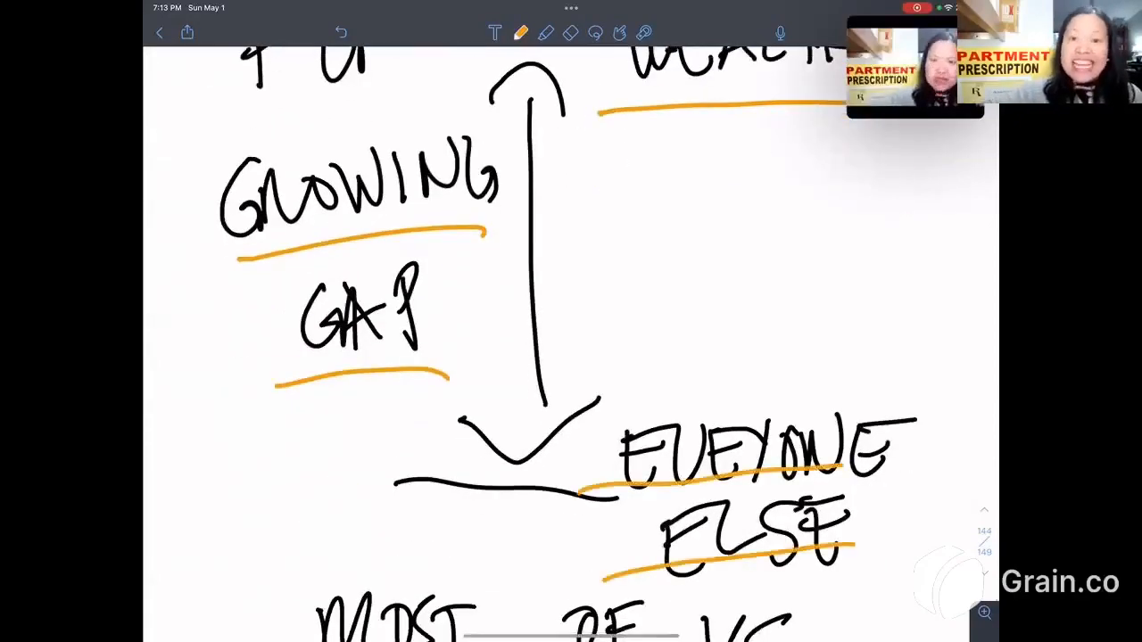
scroll(down, 3)
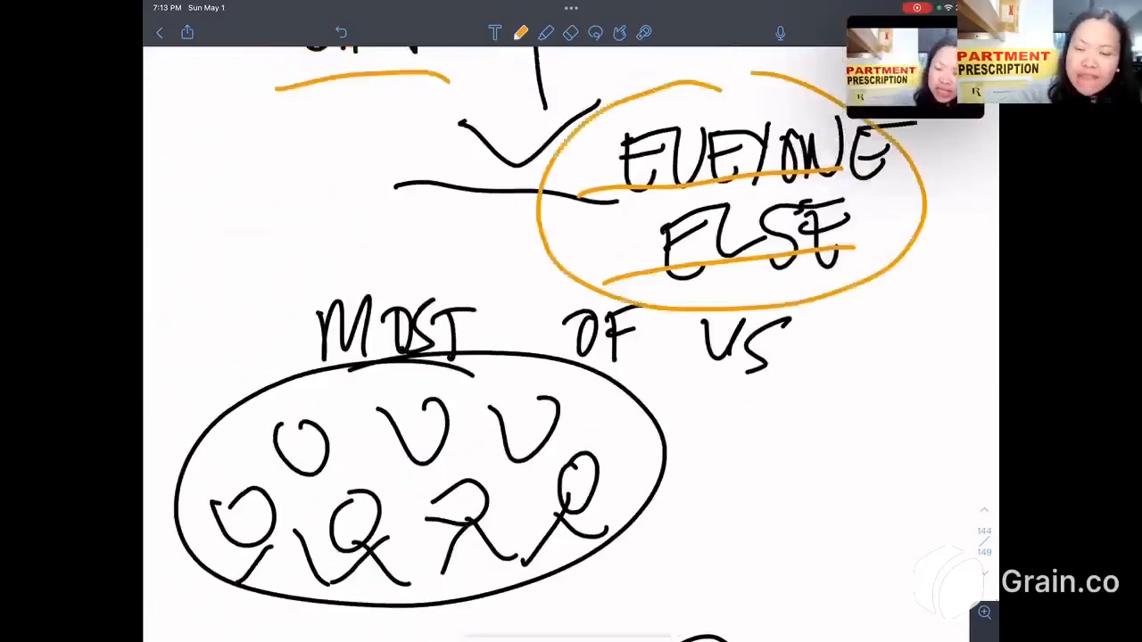
scroll(down, 3)
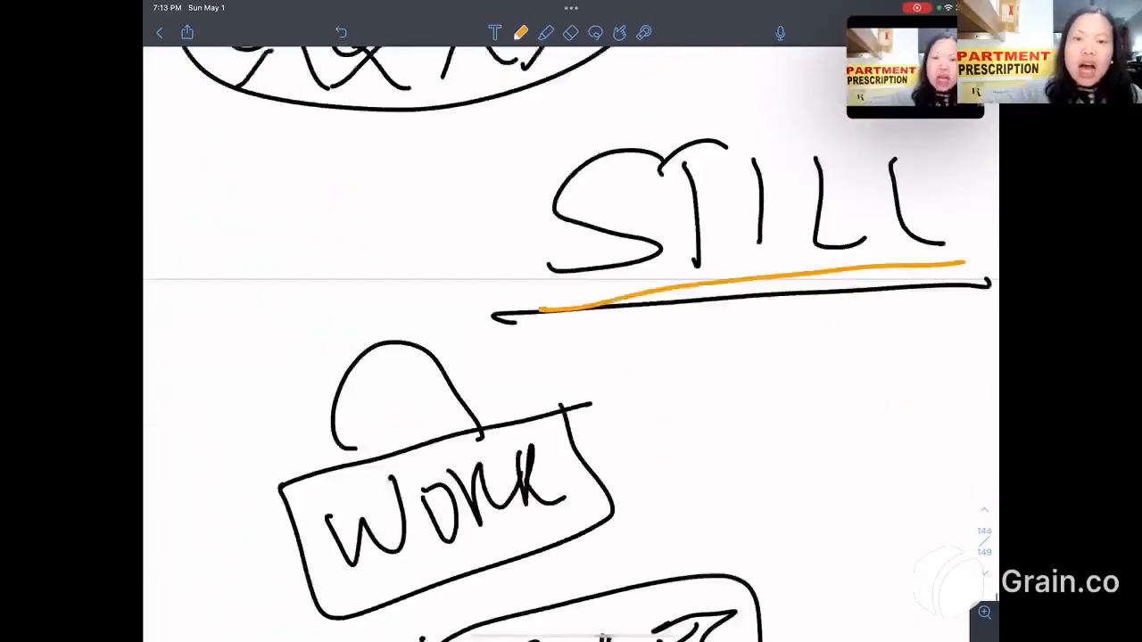
scroll(down, 3)
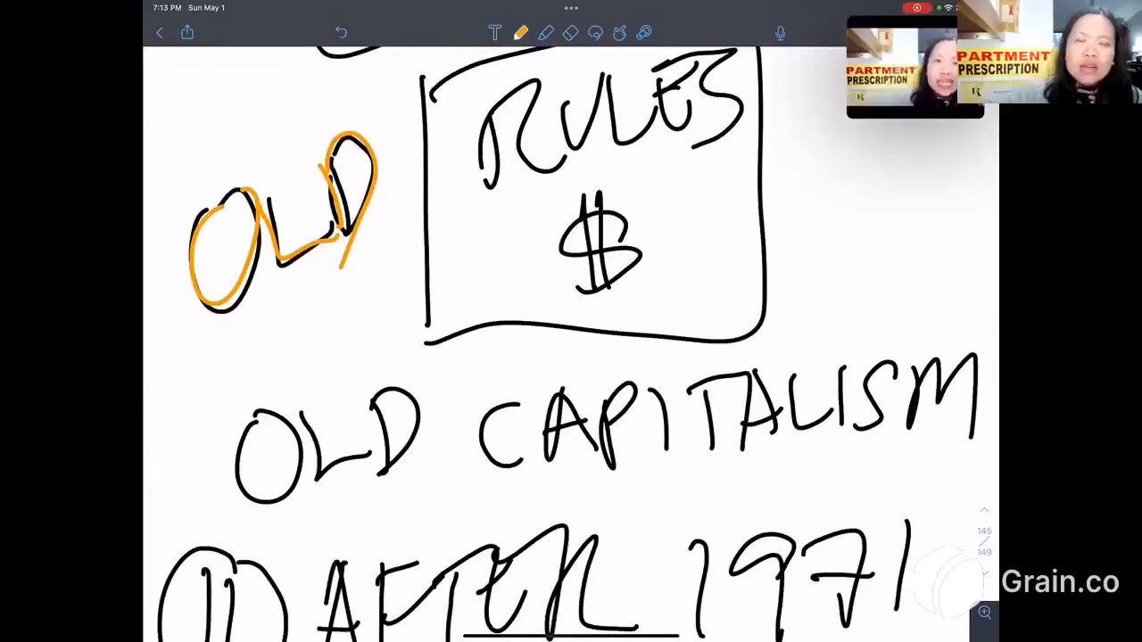
Scroll to the wealth-gap diagram and underline WEALTHY in orange
scroll(down, 3)
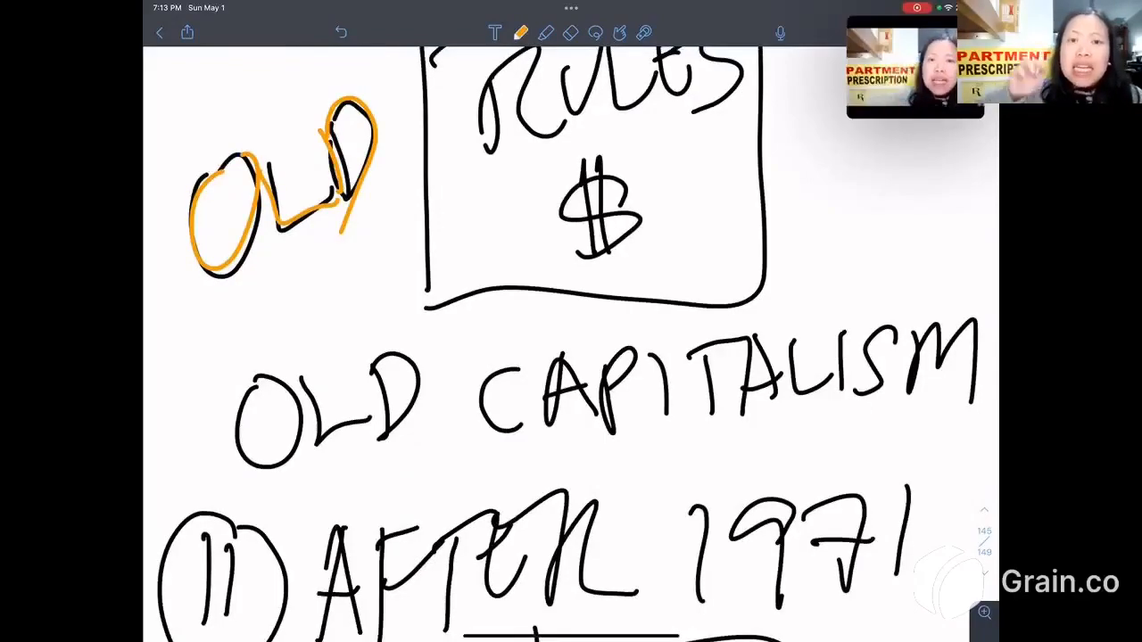
scroll(down, 3)
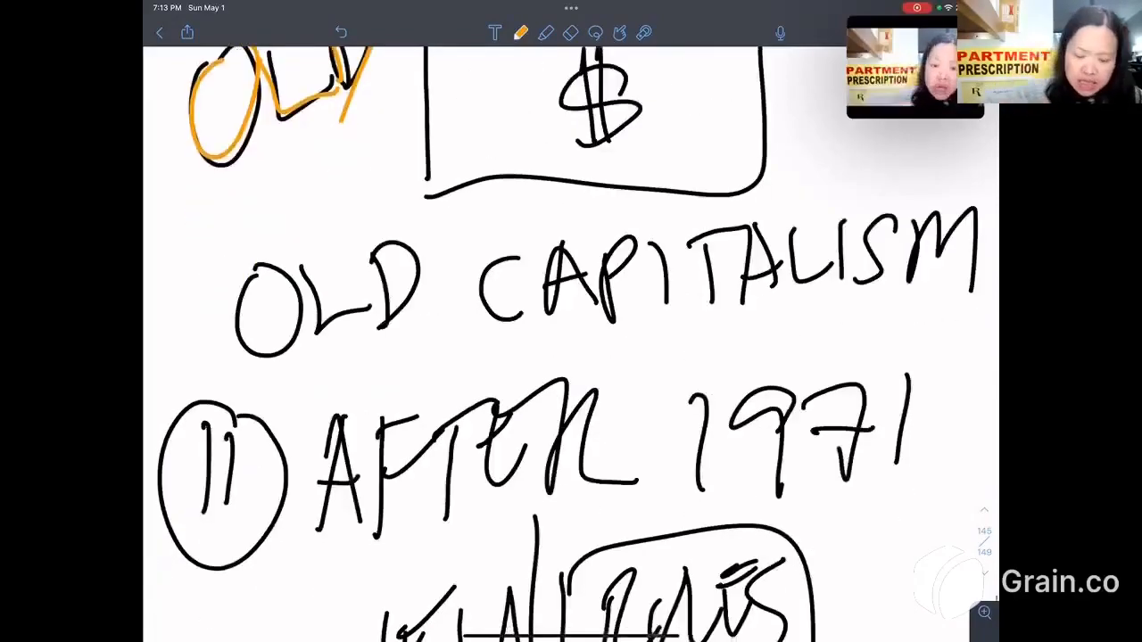
scroll(down, 3)
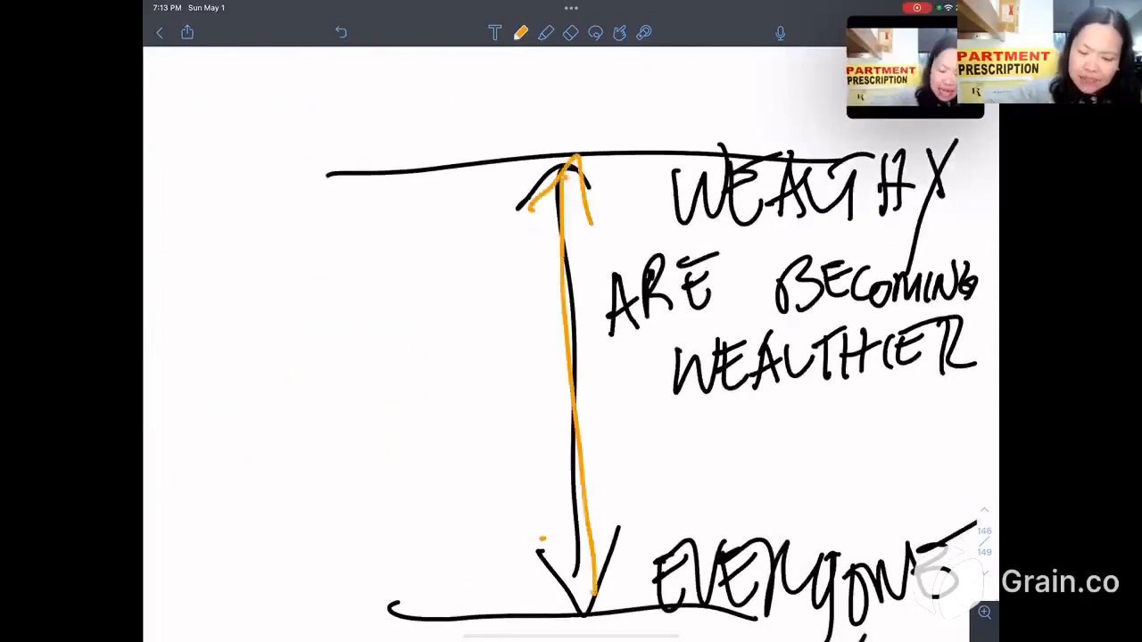
drag(656, 234, 942, 232)
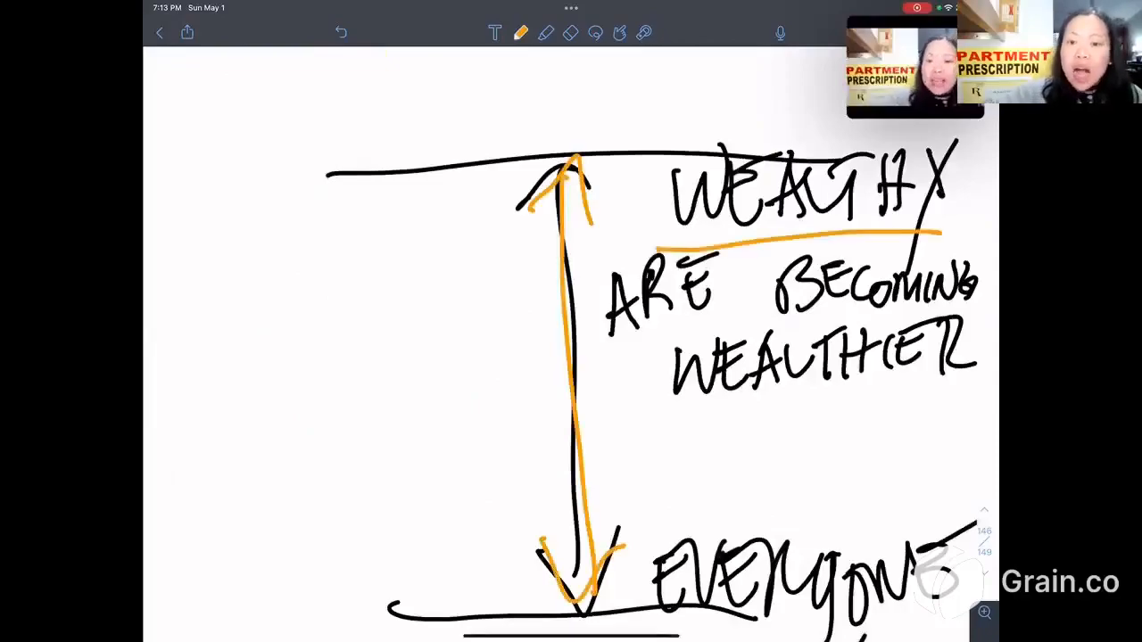
Scroll down to the Gold Std and Dollar notes
scroll(down, 3)
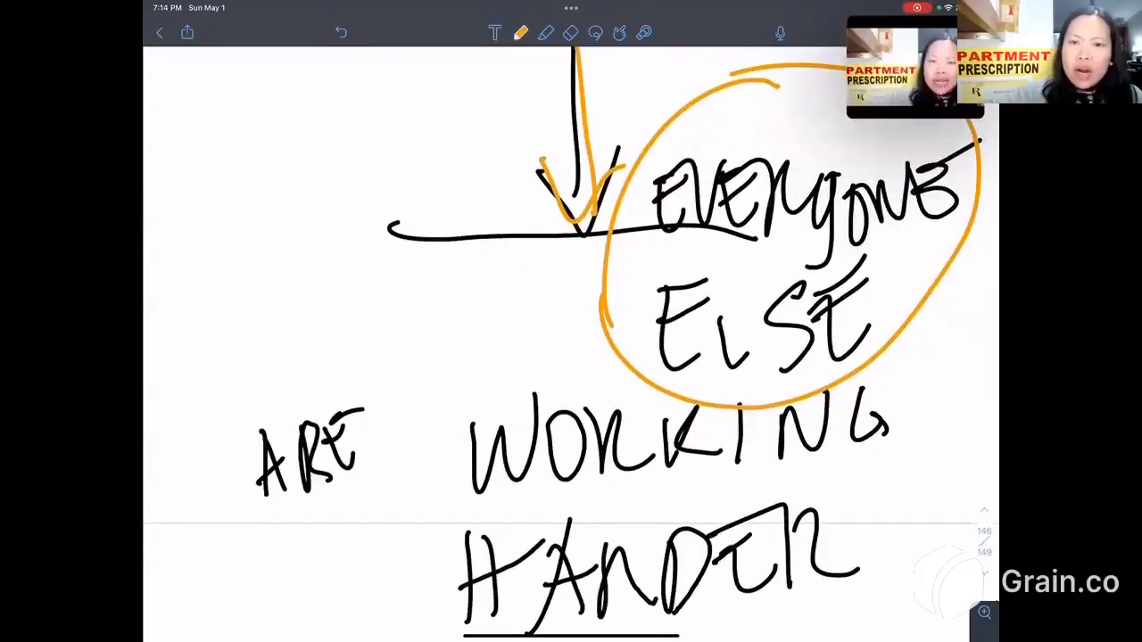
scroll(down, 3)
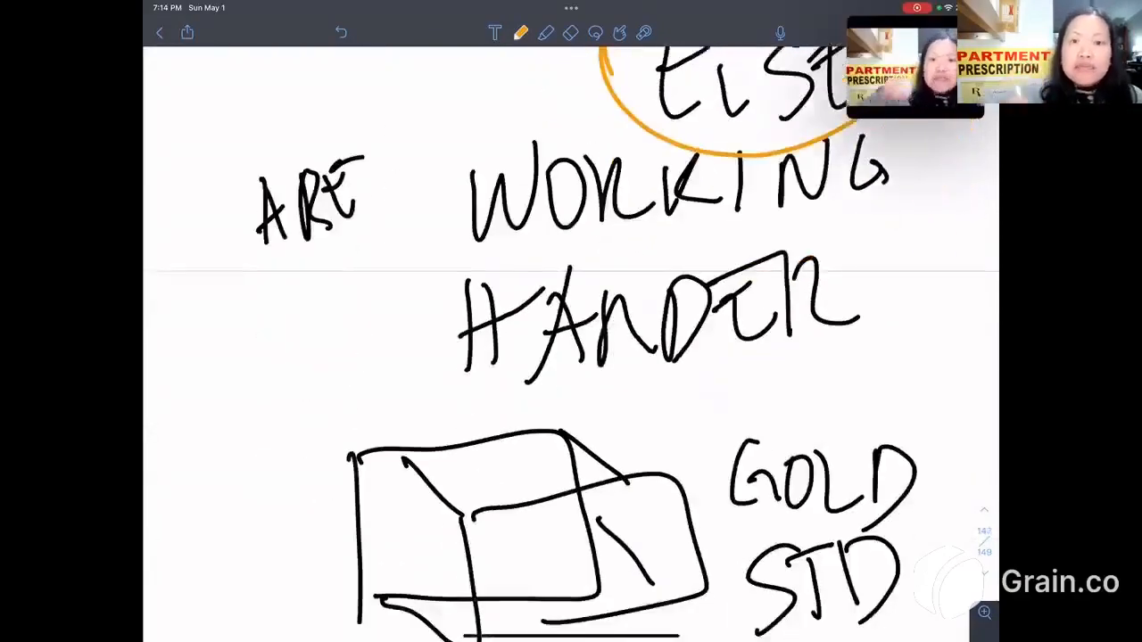
scroll(down, 3)
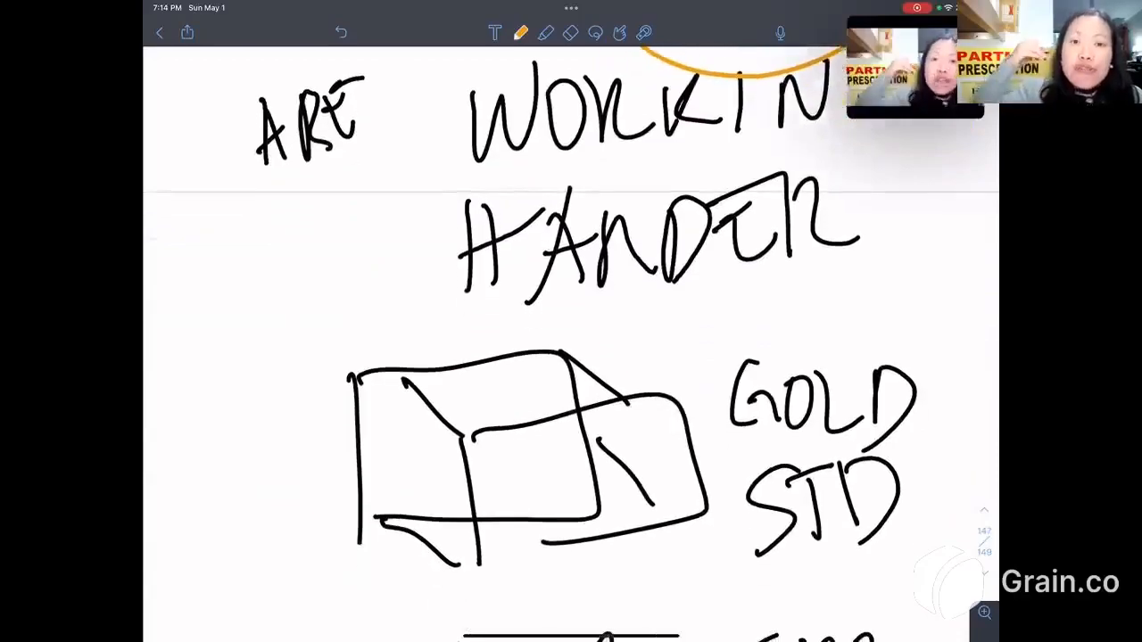
scroll(down, 3)
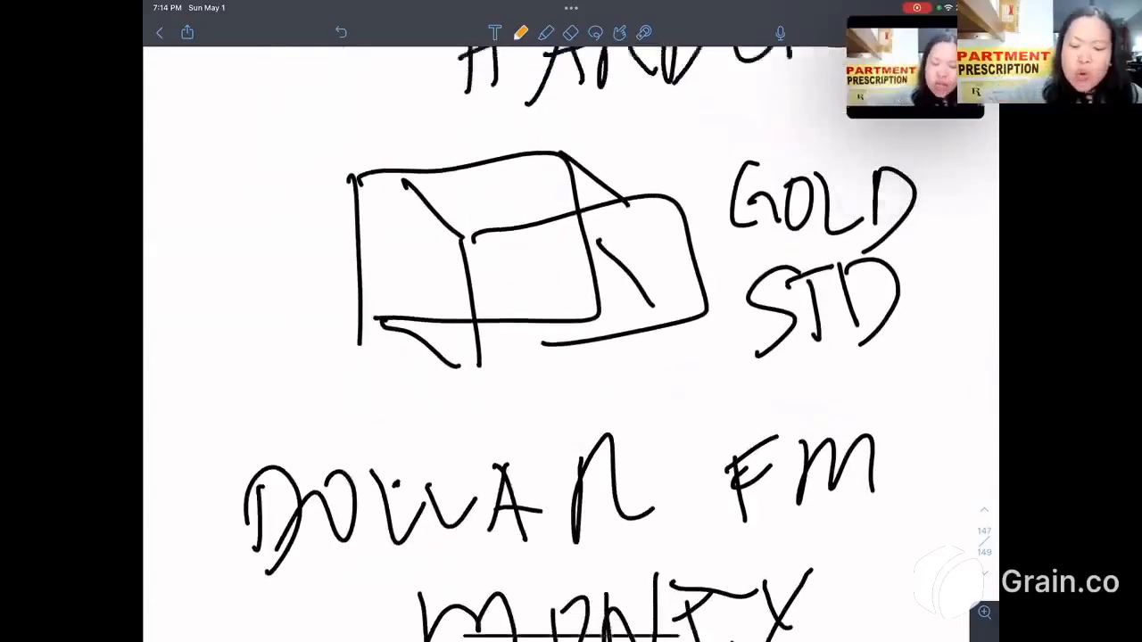
Trace the gold standard box in orange and write and underline VELOCITY below the loops
drag(375, 187, 606, 241)
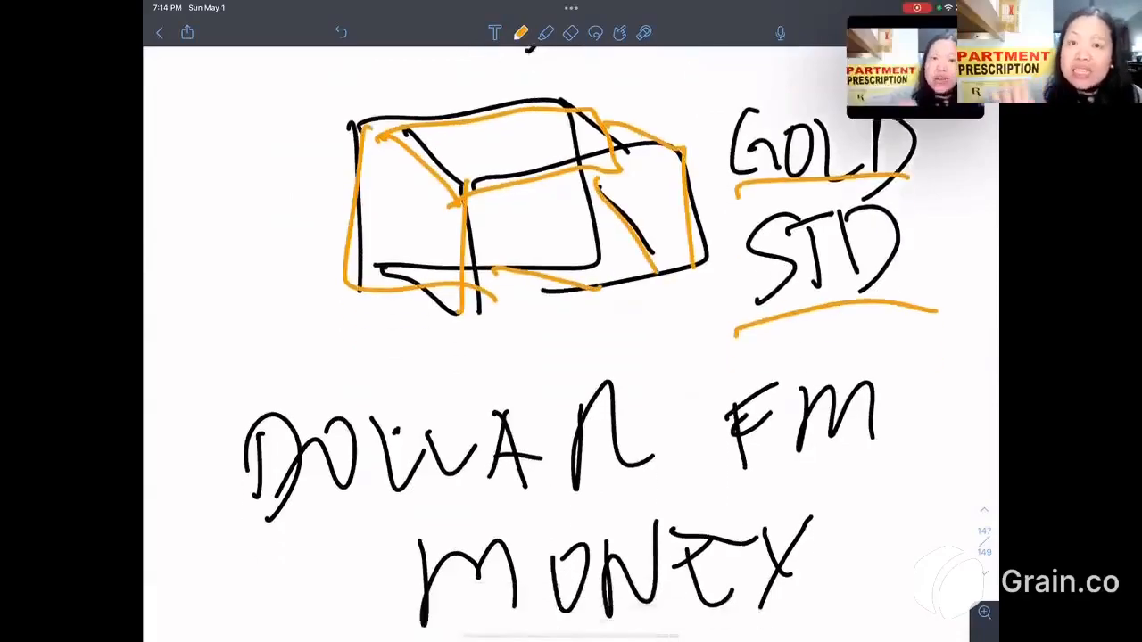
scroll(down, 3)
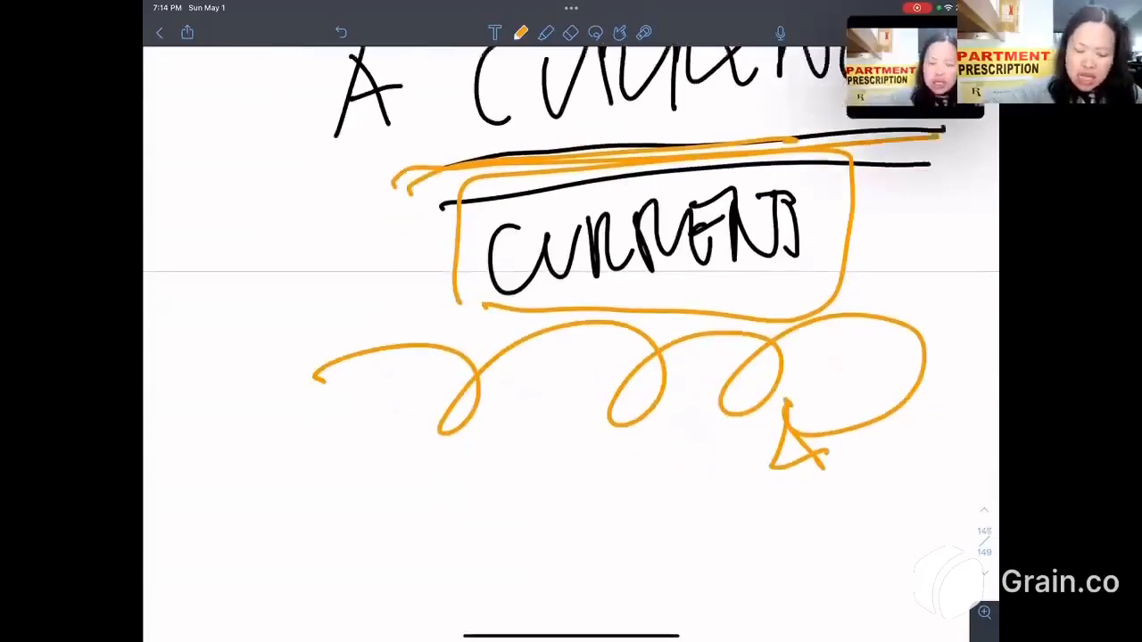
drag(294, 481, 544, 553)
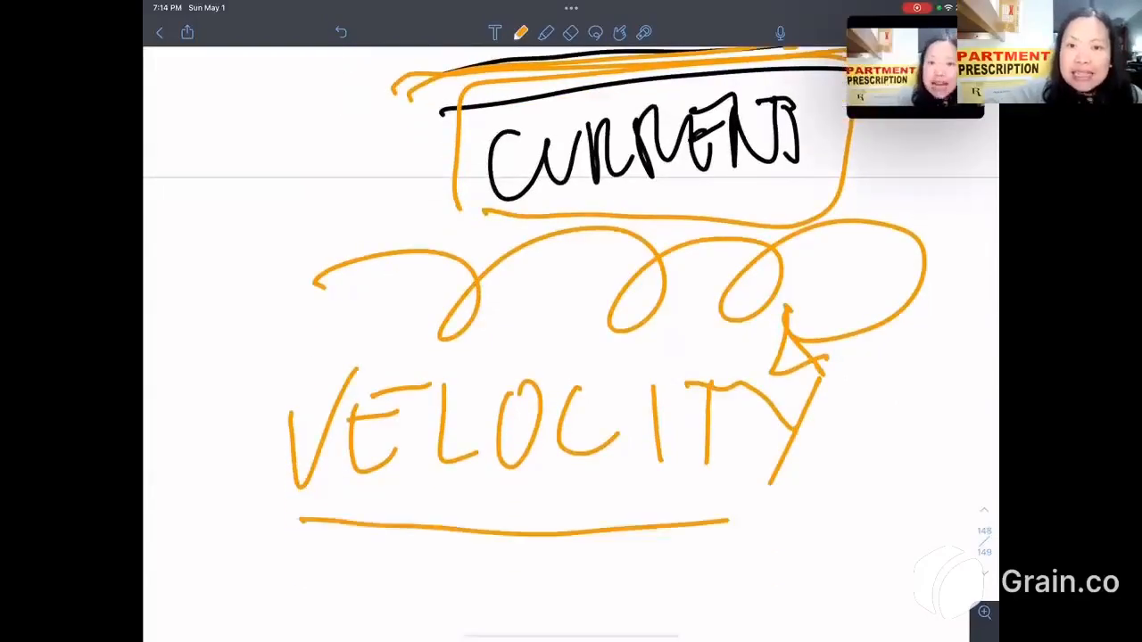
drag(294, 535, 918, 496)
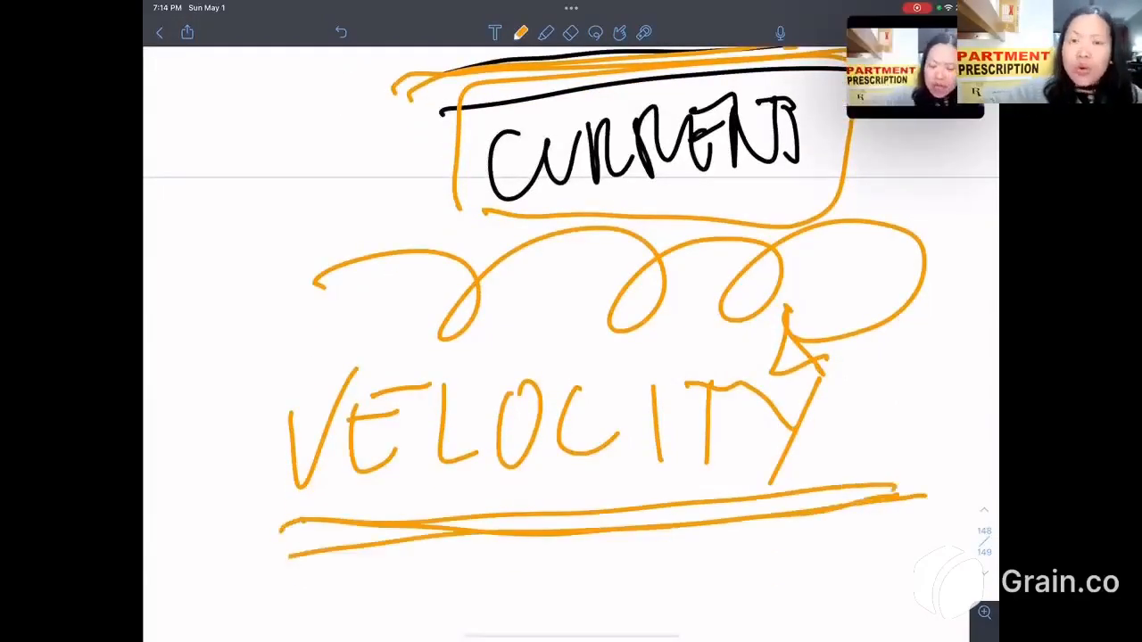
Return to the wealth-gap diagram and start an orange line left of it
scroll(down, 3)
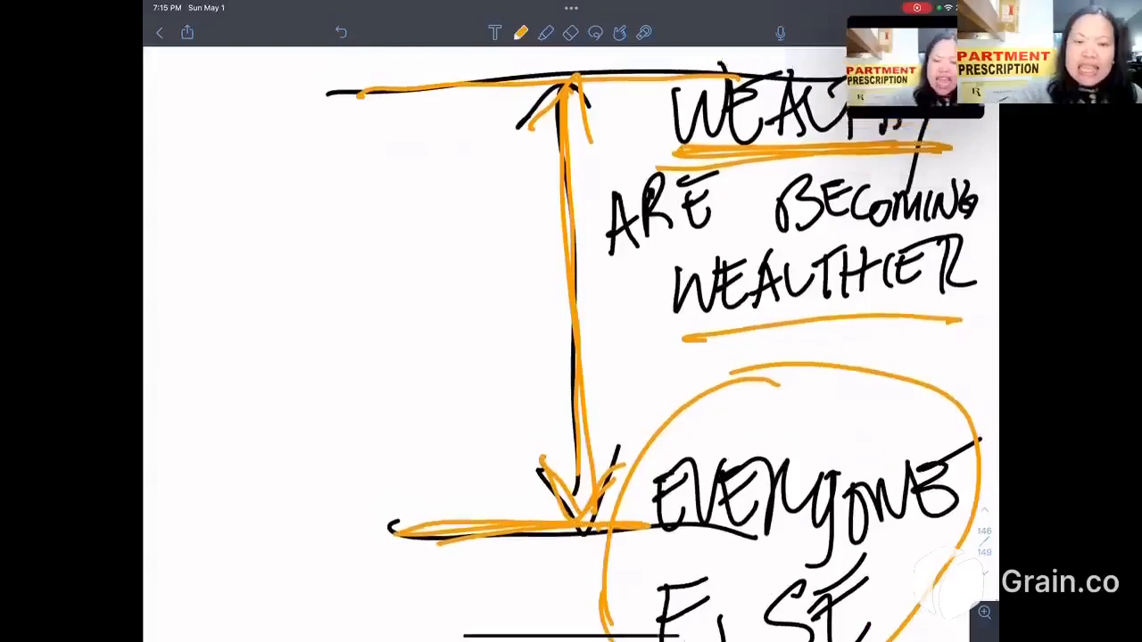
drag(318, 223, 317, 410)
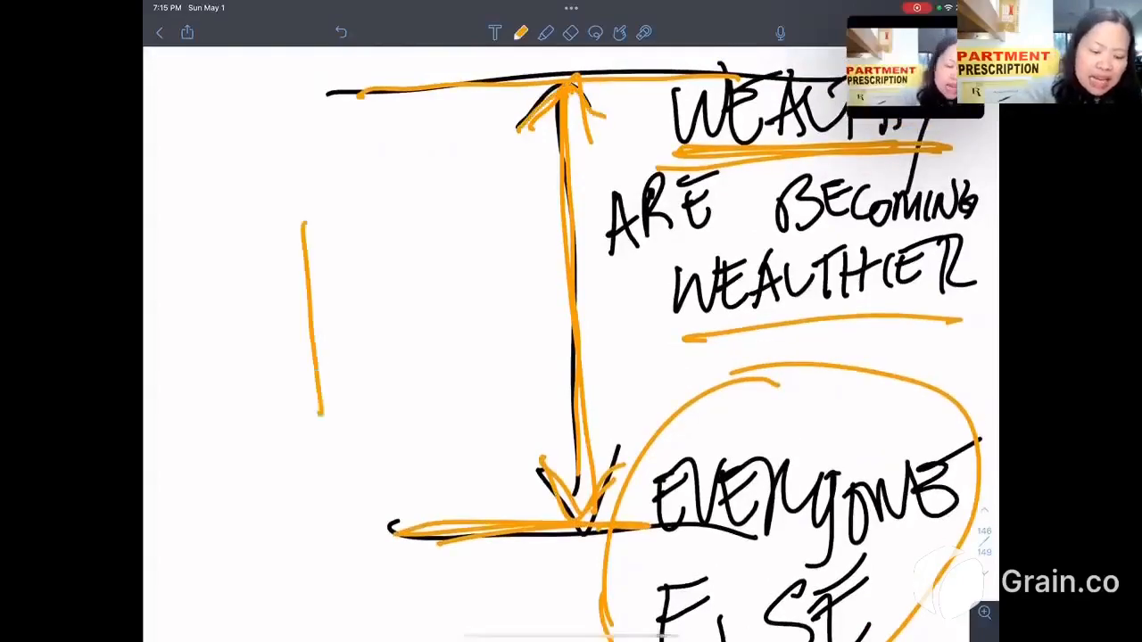